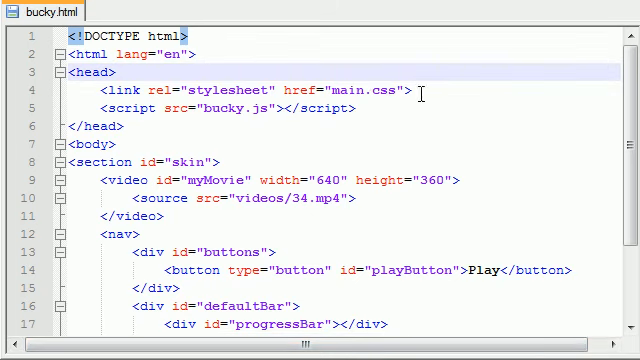
Step: Copy the name main.css from bucky.html's link tag and save a new blank document under it
double_click(366, 91)
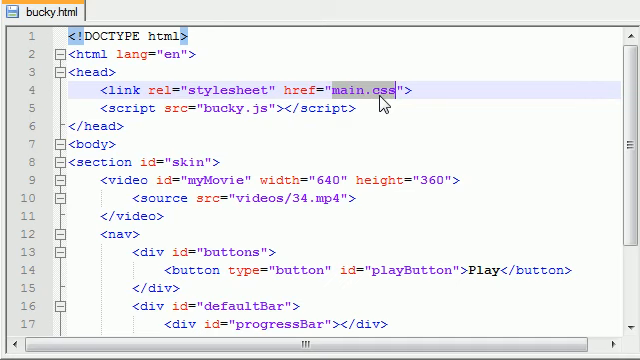
left_click(20, 5)
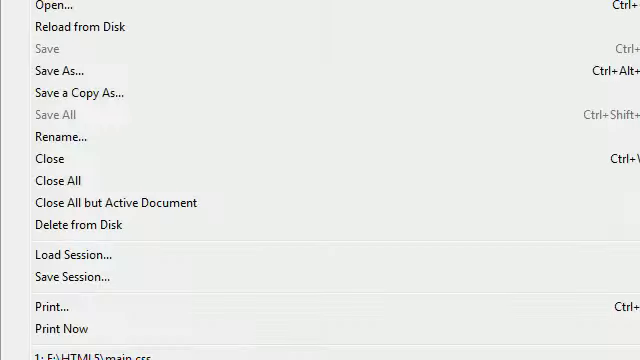
left_click(59, 70)
type("main.css")
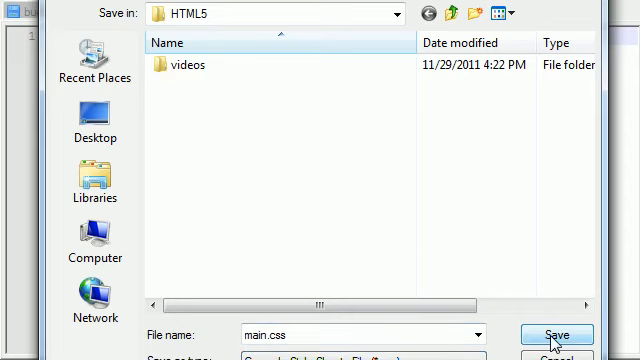
left_click(557, 335)
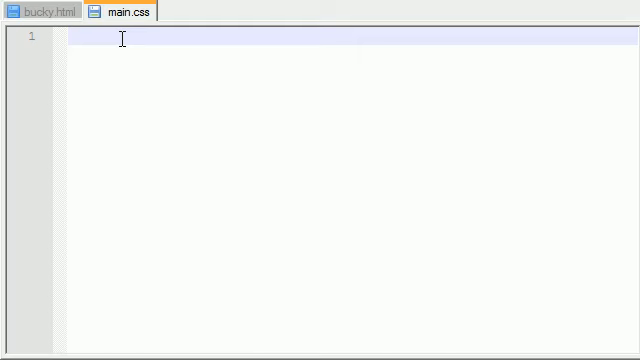
Step: Write a body rule with text-align:center in main.css
type("body{}")
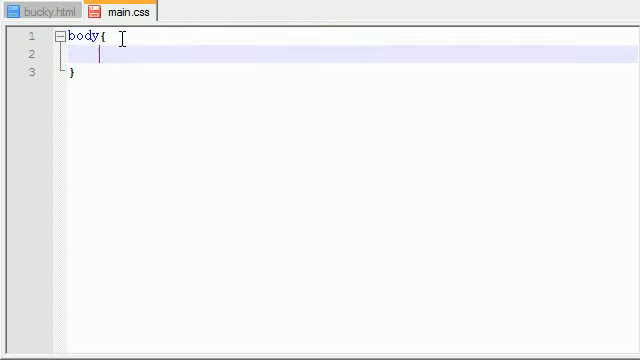
type("text-")
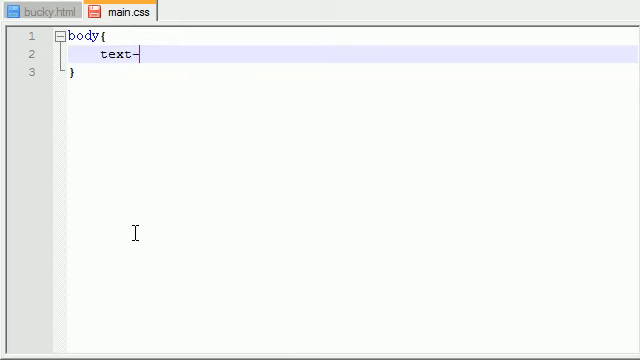
type("align:center;")
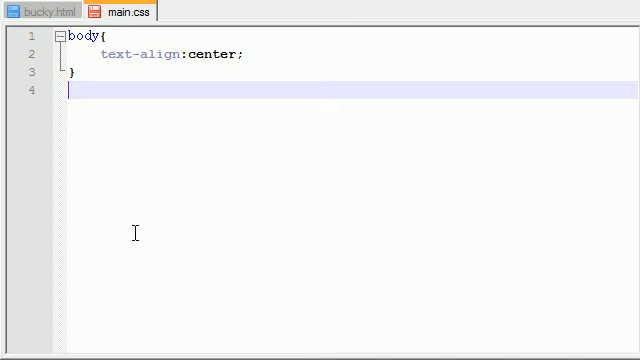
Step: Look over the section markup in bucky.html, then return to main.css
left_click(40, 11)
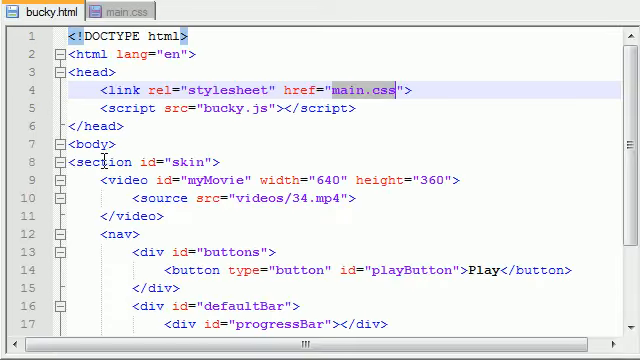
double_click(100, 162)
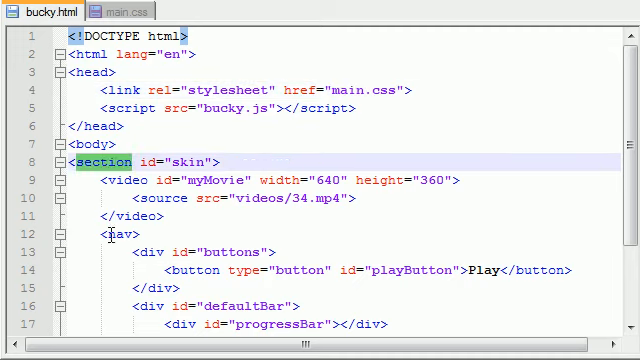
left_click(122, 11)
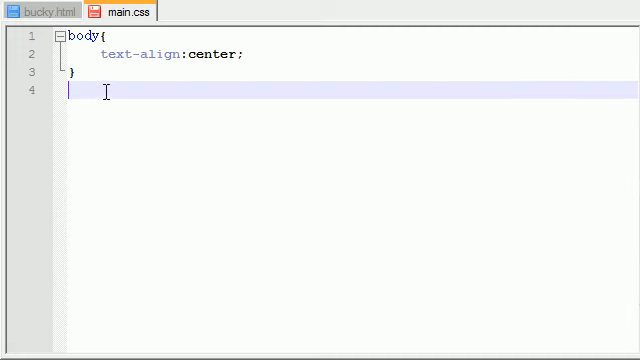
mouse_move(128, 143)
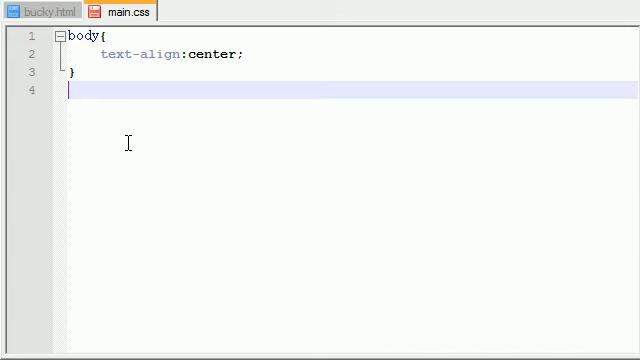
Step: Add header,section,footer,aside,nav,article,hgroup{ display:block; } and start a new line
type("header,")
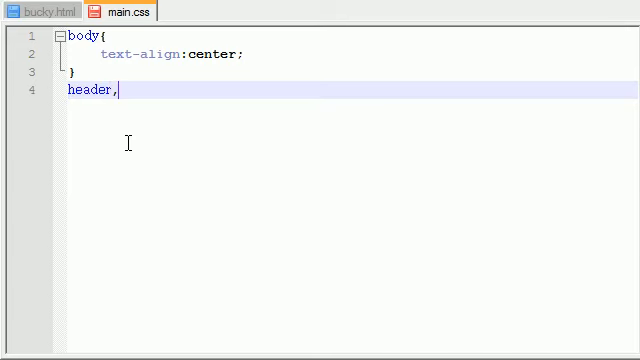
type("section,")
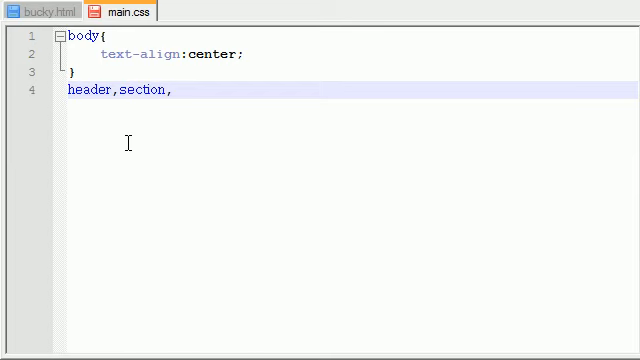
type("footer,a")
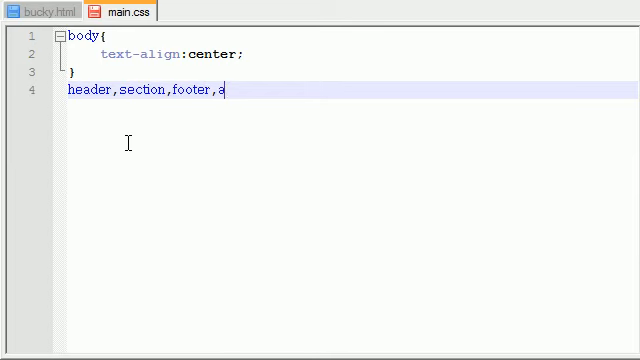
type("side,")
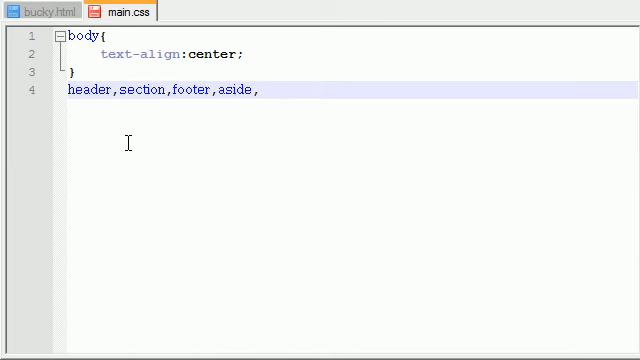
type("nav")
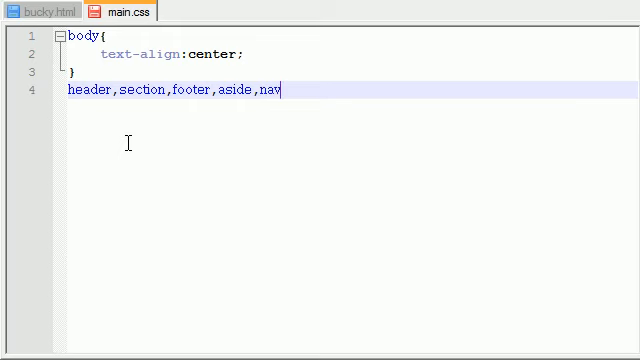
type(",artic")
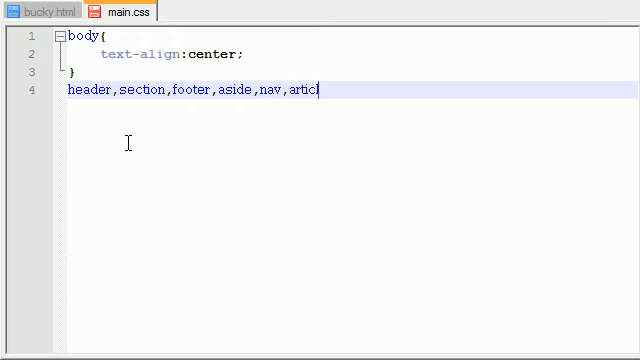
type("e,")
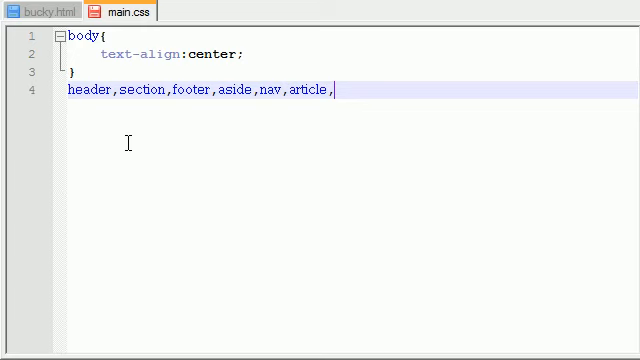
type("hgroup{ }")
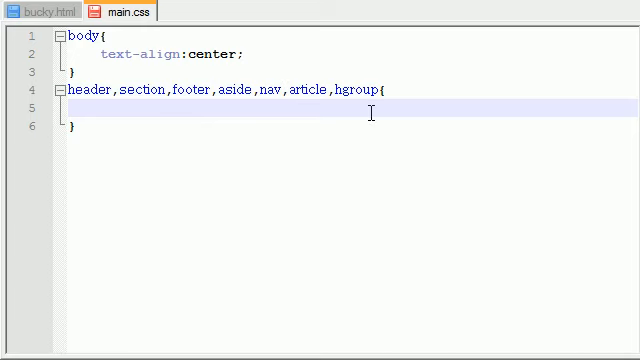
type("display")
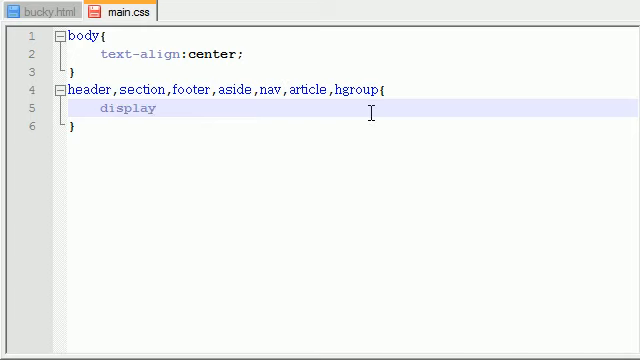
type(":block;")
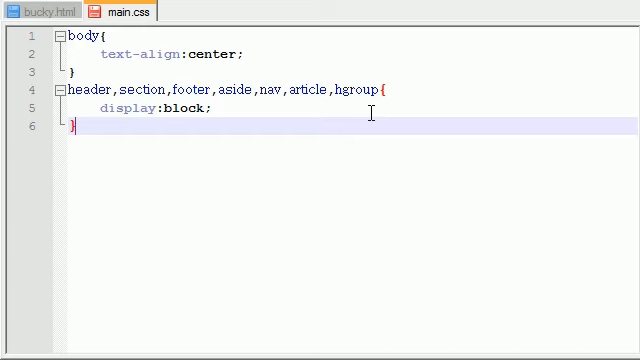
key("Return")
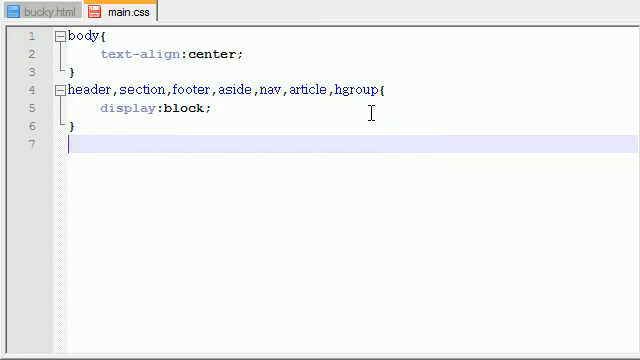
mouse_move(142, 54)
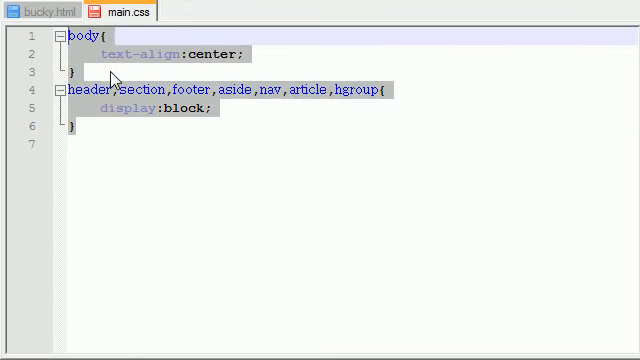
left_click(42, 11)
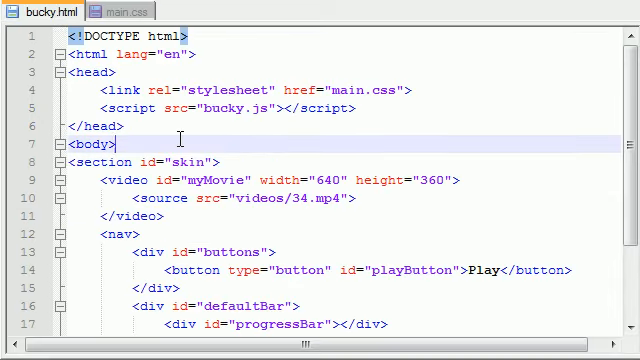
scroll("down", 3)
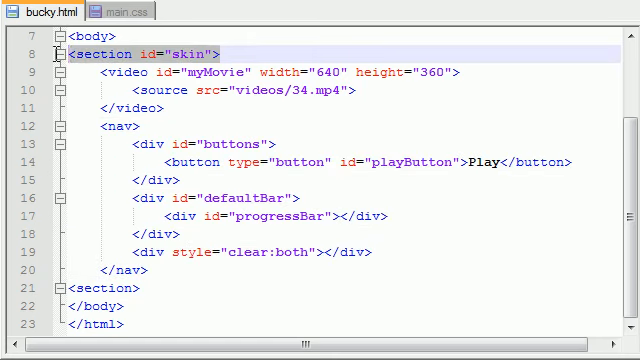
left_click(120, 11)
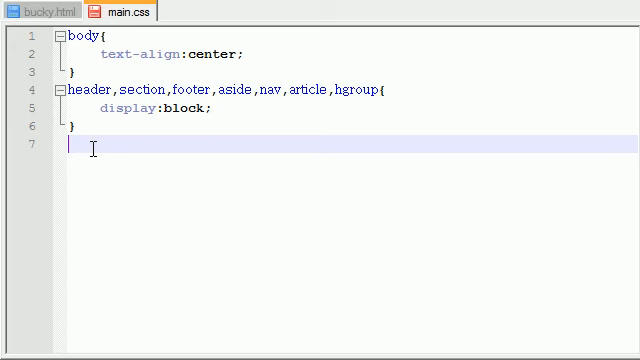
left_click(45, 11)
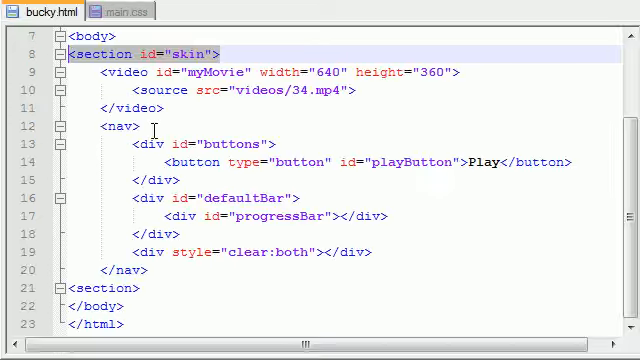
scroll("up", 3)
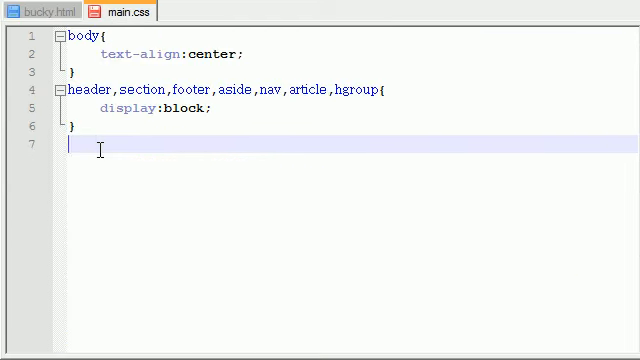
Step: Open a #skin rule and add width:700px as its first declaration
type("#ski")
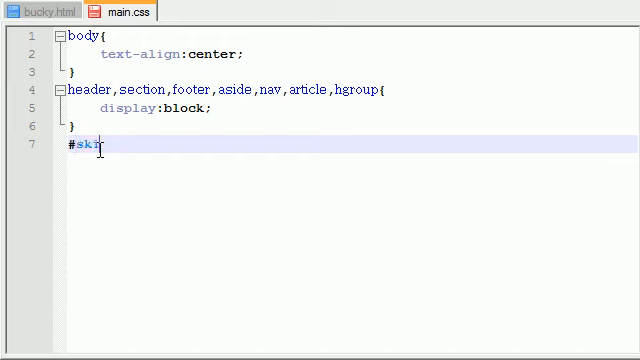
type("n{")
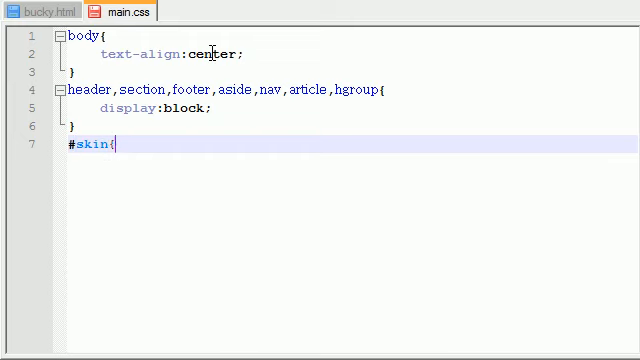
key("enter")
type("}")
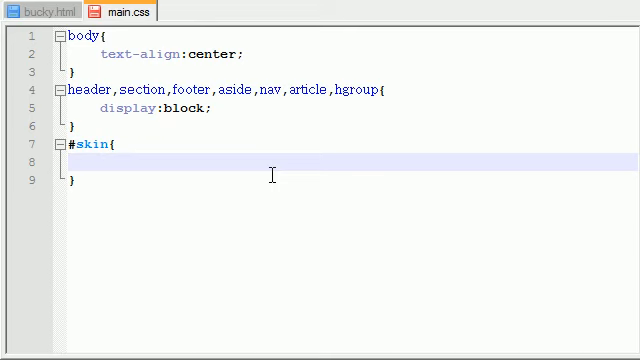
type("widt")
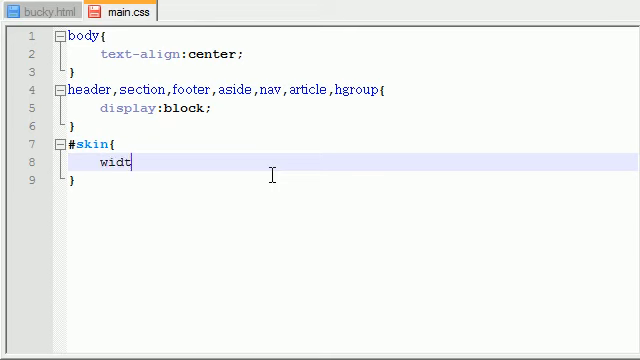
left_click(45, 11)
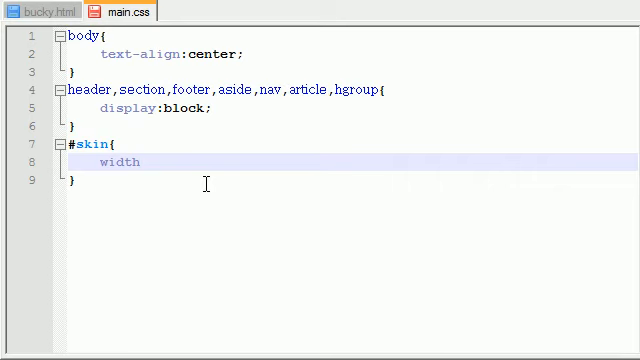
type(":700")
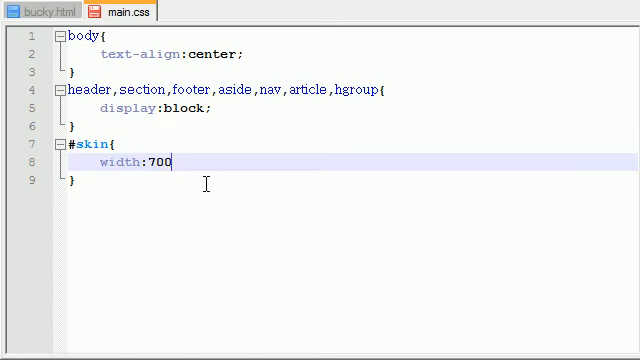
type("px;")
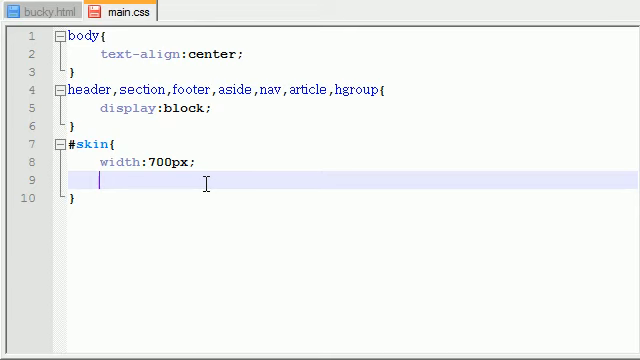
Step: Add margin:10px auto, padding:5px and background:red to #skin
type("margin")
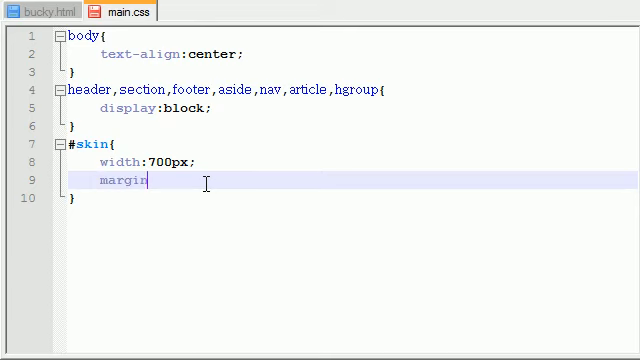
type(":")
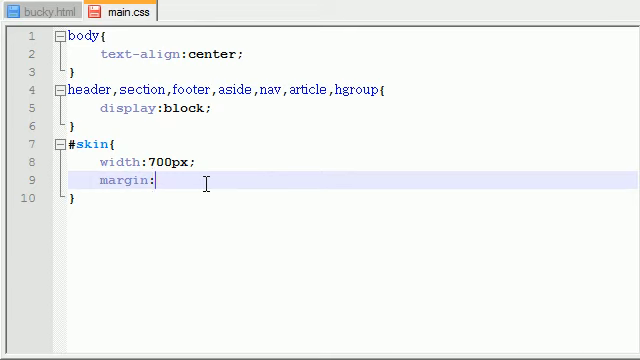
type("10px")
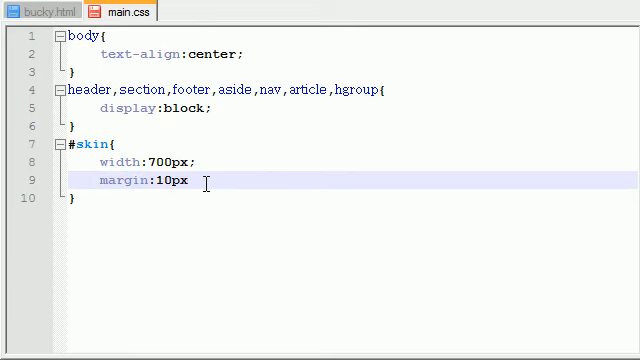
type("a")
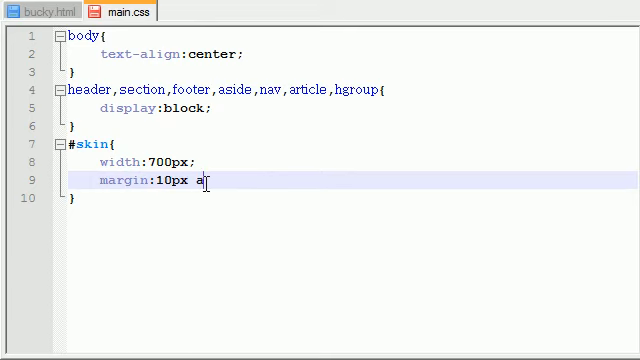
type("uto;")
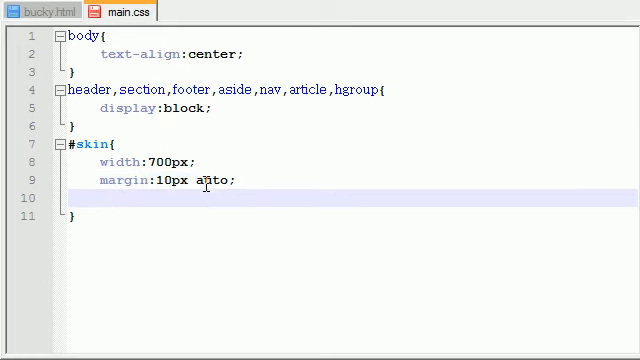
mouse_move(474, 105)
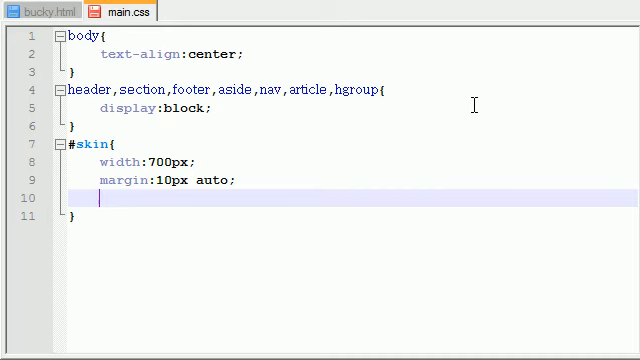
type("paddi")
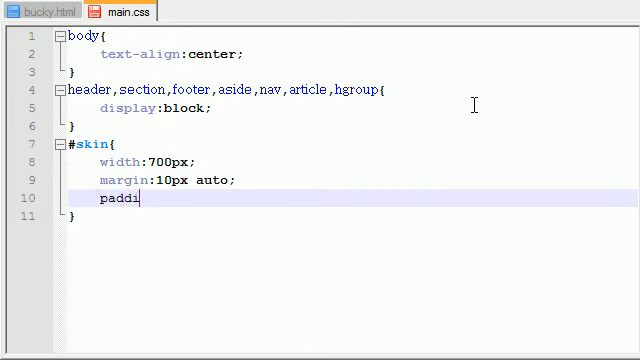
type("ng:5px;")
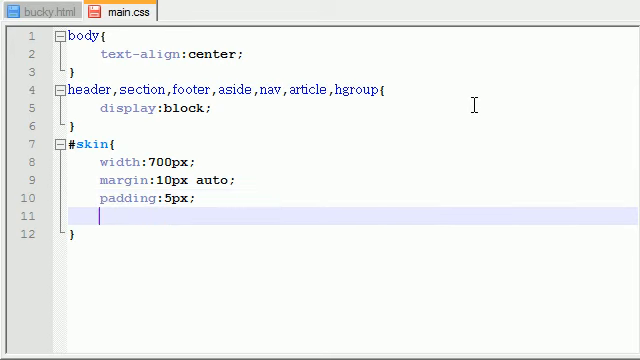
type("background")
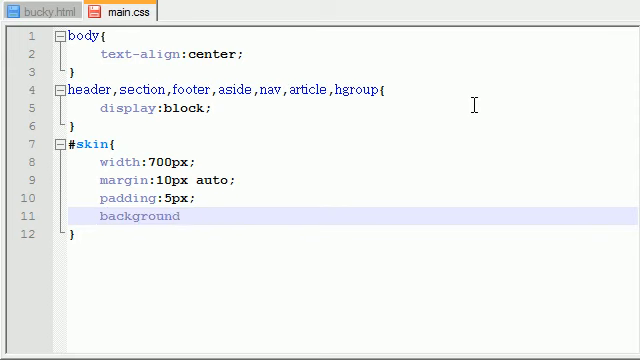
type(":red;")
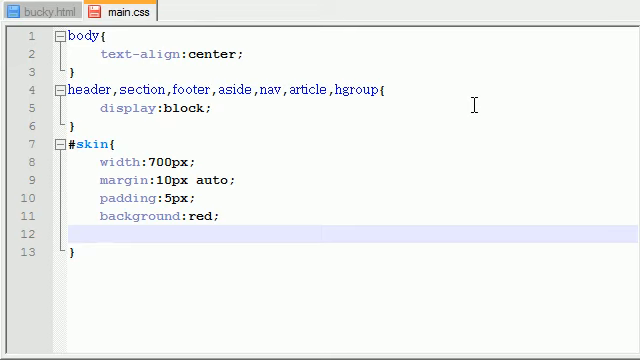
Step: Add a 4px solid black border and a 10px border-radius to #skin
type("border")
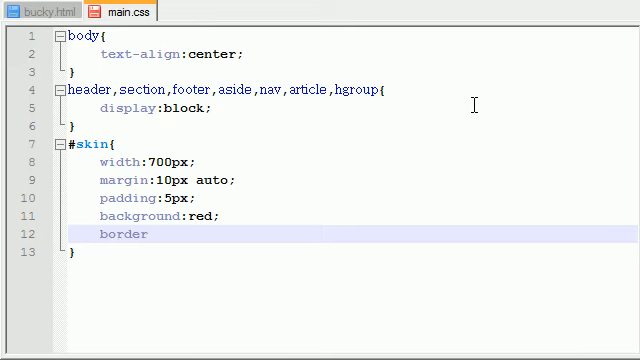
type(":")
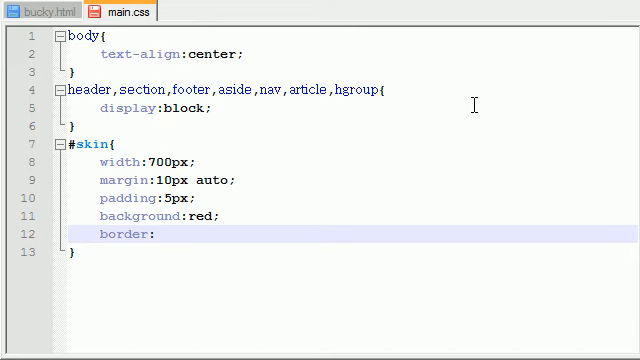
type("4p")
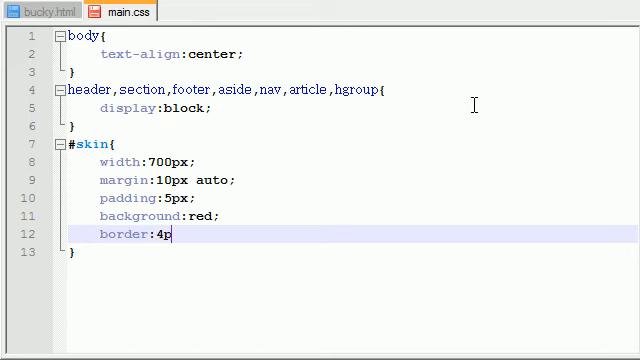
type("x solid black;")
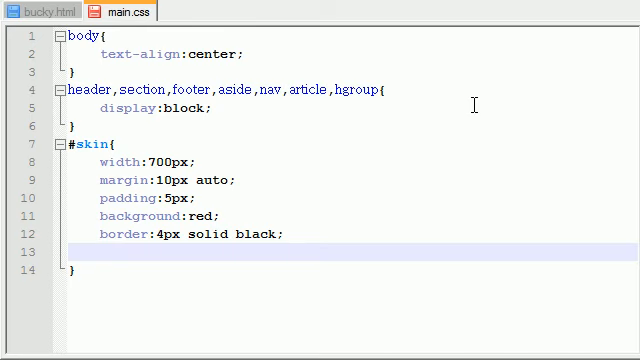
type("b")
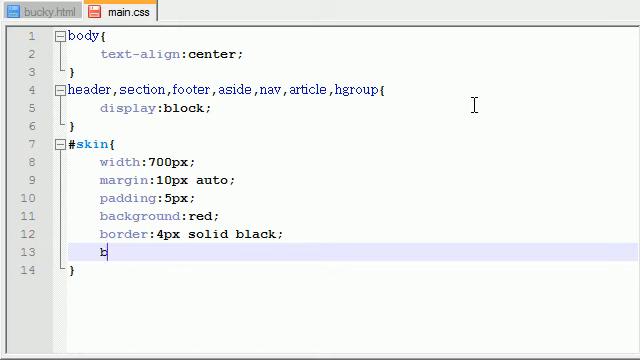
type("order-")
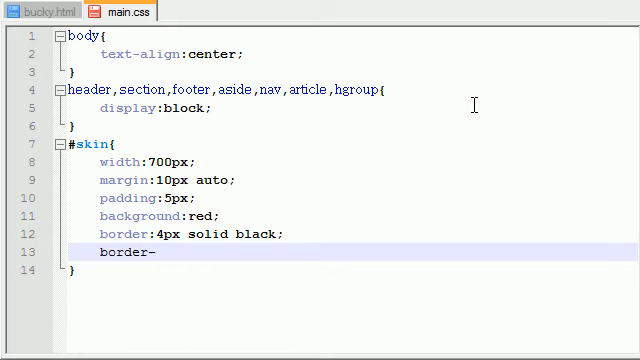
type("radius:")
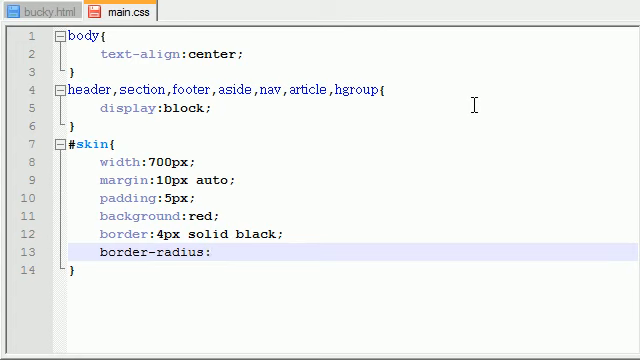
type("10")
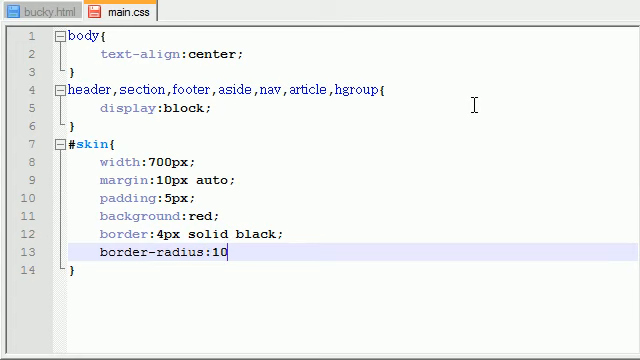
type("px;")
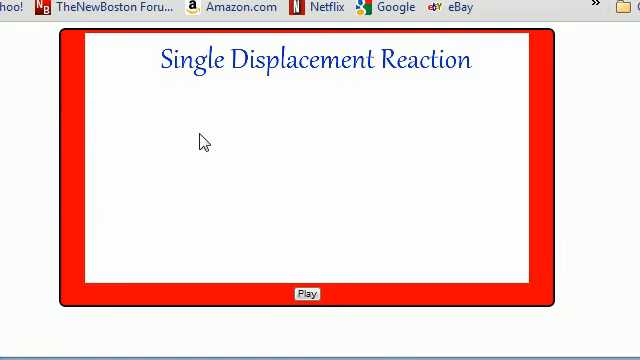
mouse_move(378, 28)
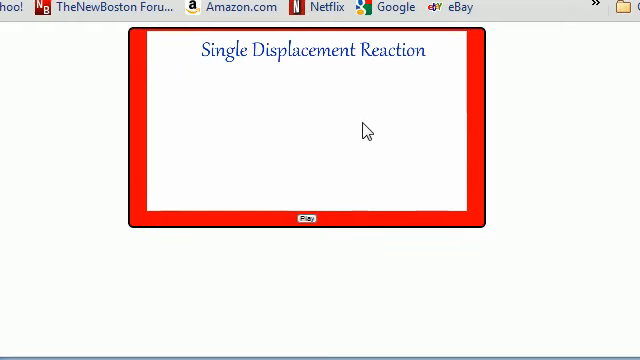
Step: Refresh the player page in Chrome to show the red, rounded, black-bordered #skin box
left_click(305, 217)
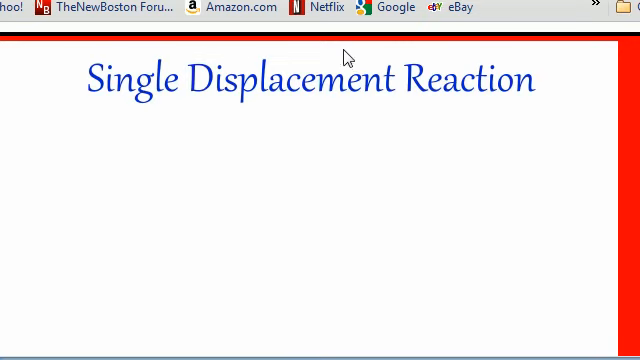
mouse_move(257, 47)
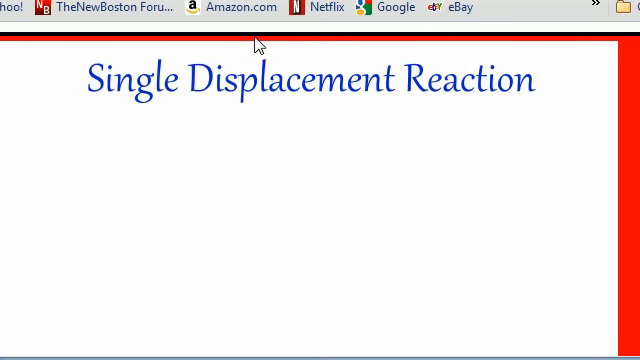
mouse_move(318, 75)
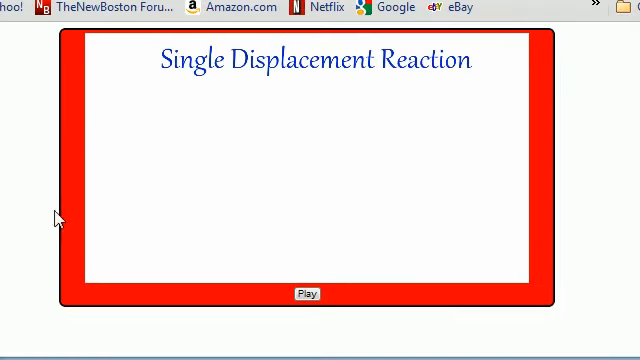
mouse_move(516, 311)
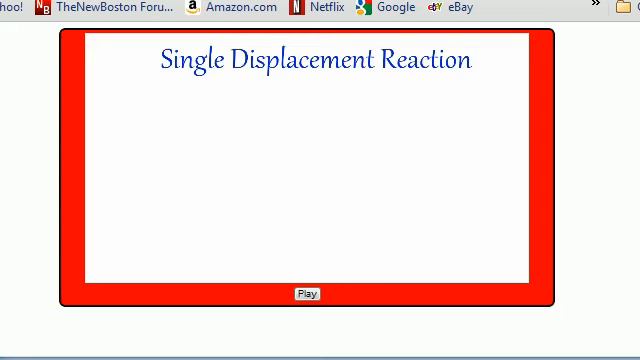
mouse_move(134, 140)
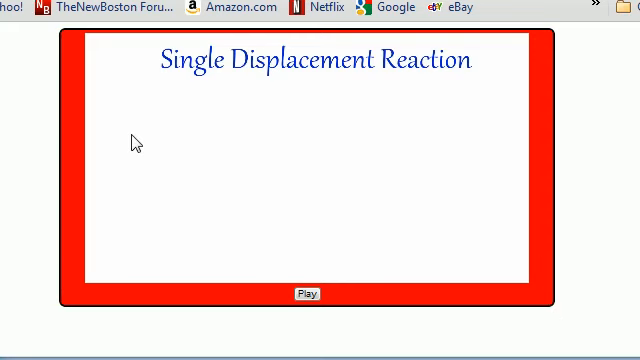
mouse_move(166, 133)
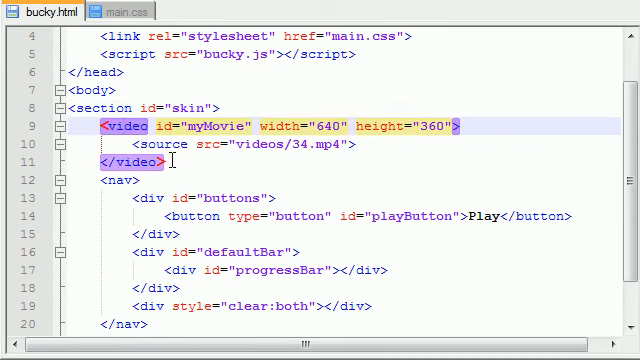
Step: Scroll through bucky.html's nav and video markup
scroll("down", 3)
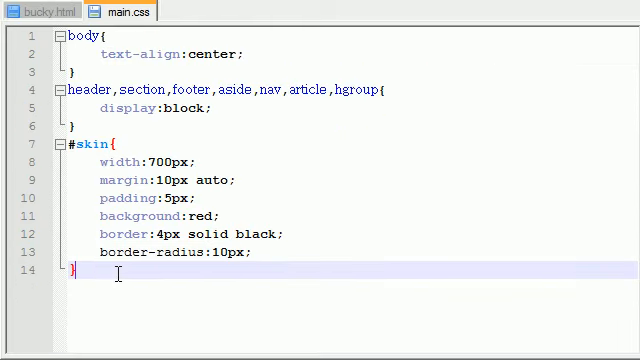
Step: Add nav{ margin:5px 0px; } below the #skin rule
type("nav")
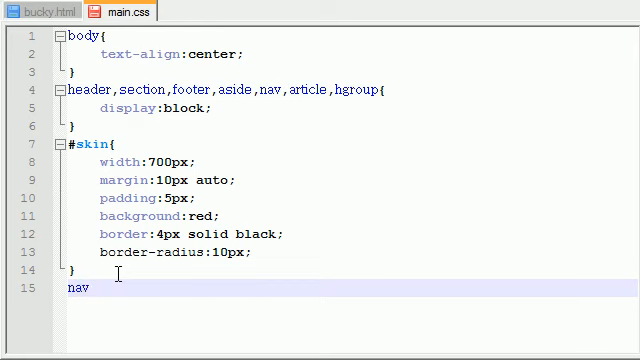
type("{")
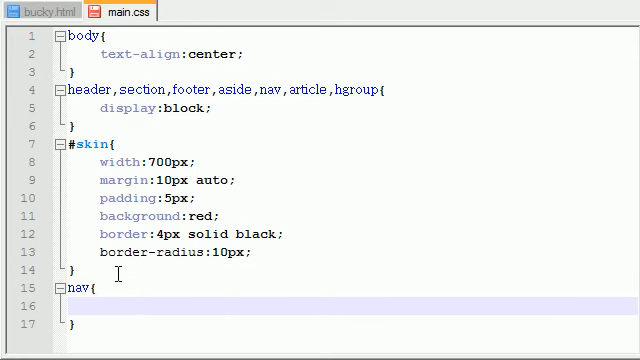
type("margin")
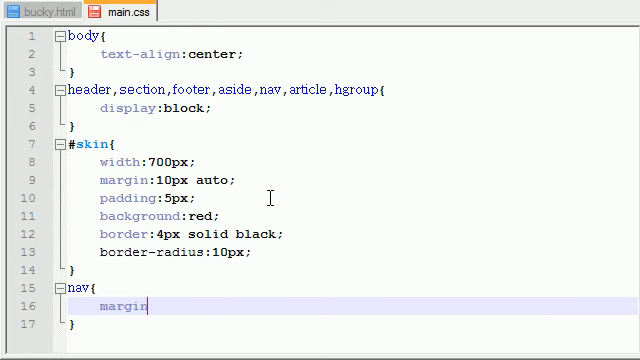
type(":")
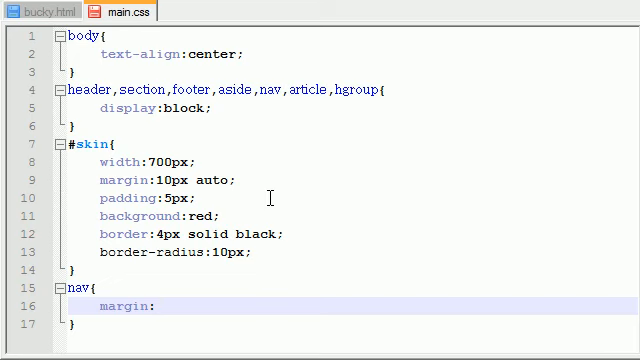
type(":5p")
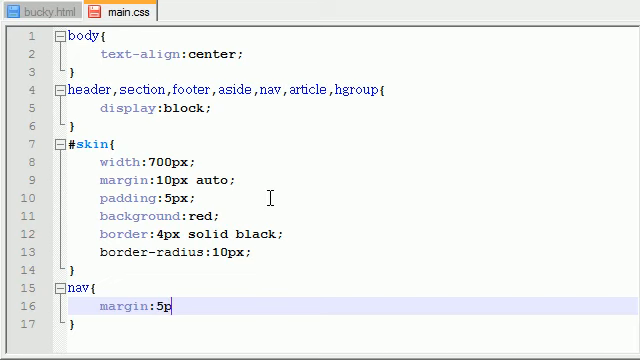
type("x 0px;")
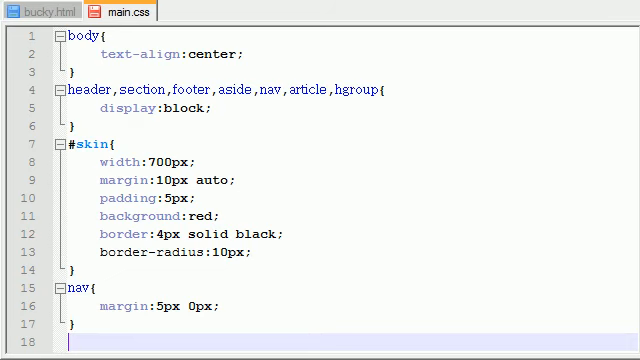
left_click(52, 11)
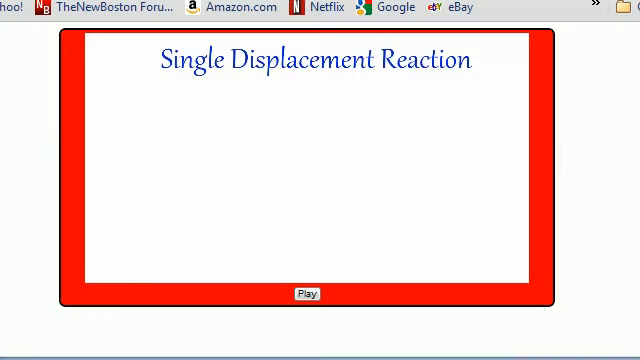
Step: Return to main.css in Notepad++ and start a # selector for the buttons rule
left_click(113, 11)
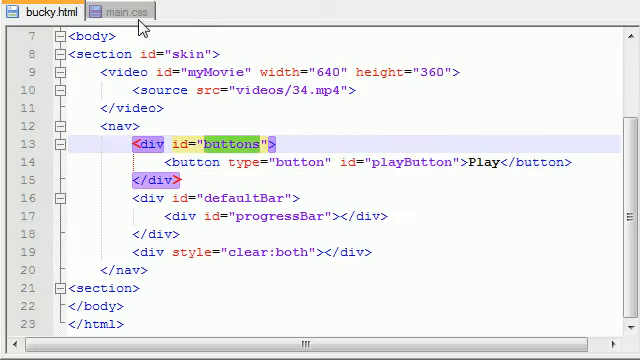
left_click(116, 11)
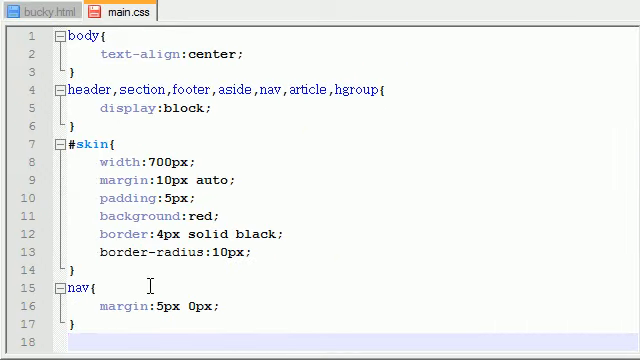
type("#buttons{")
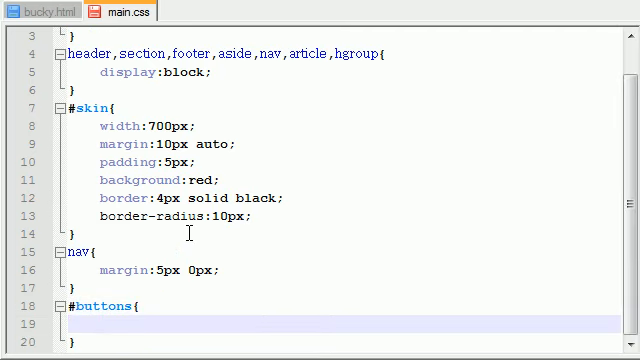
Step: Fill #buttons with float:left, width 70 and height:22px, correcting the height typo
type("float")
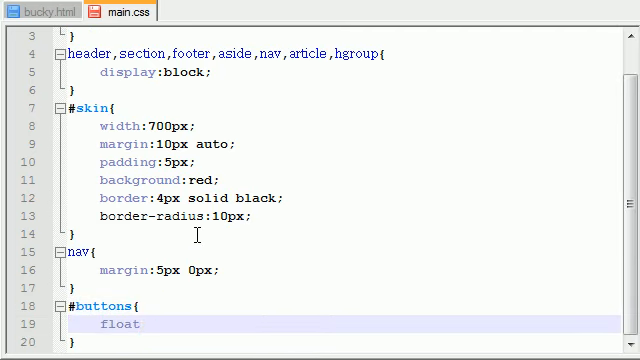
type(":left;")
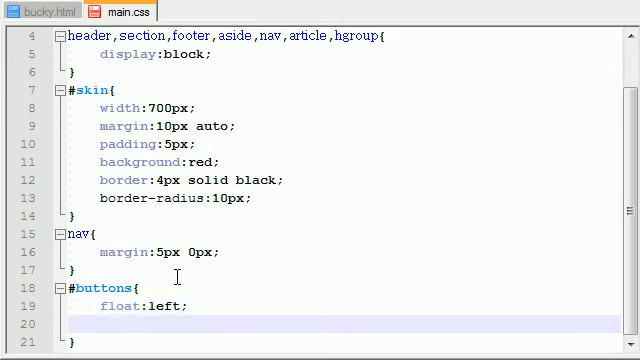
mouse_move(178, 218)
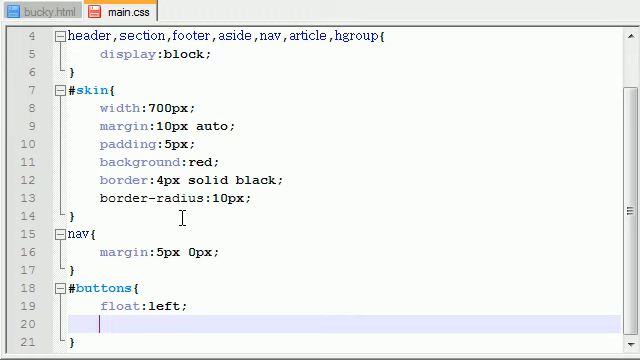
type("wid")
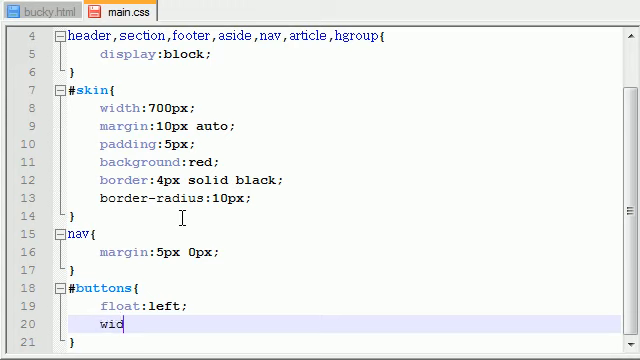
type("th:70px;")
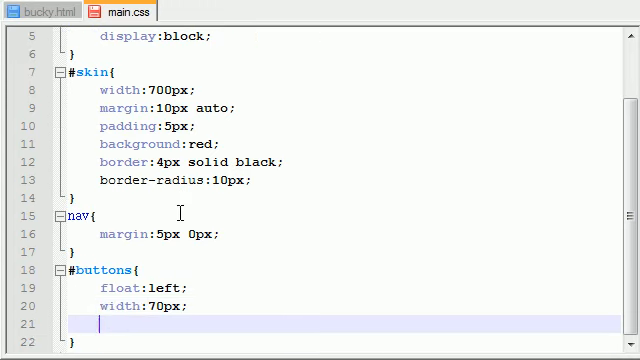
type("heiog")
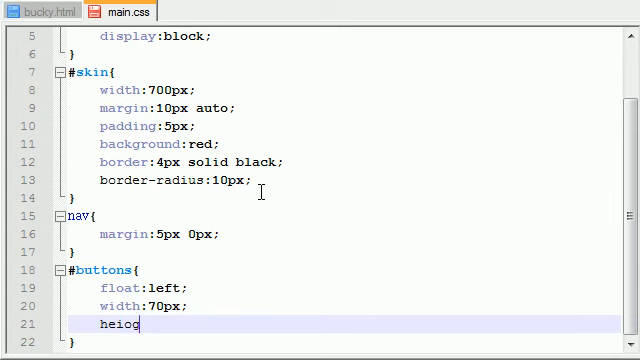
key("Backspace")
type("ht:")
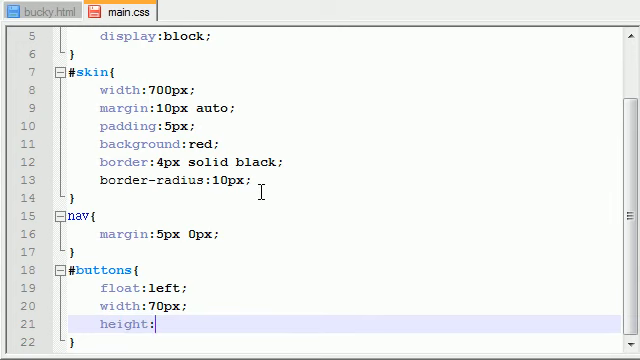
type("22")
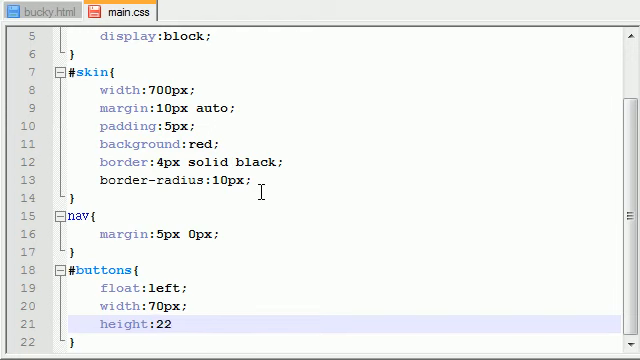
type("px;")
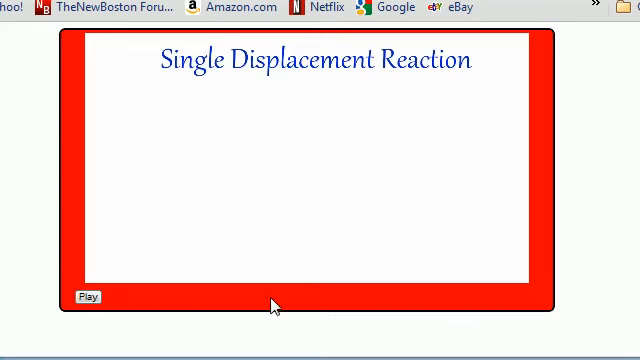
mouse_move(169, 306)
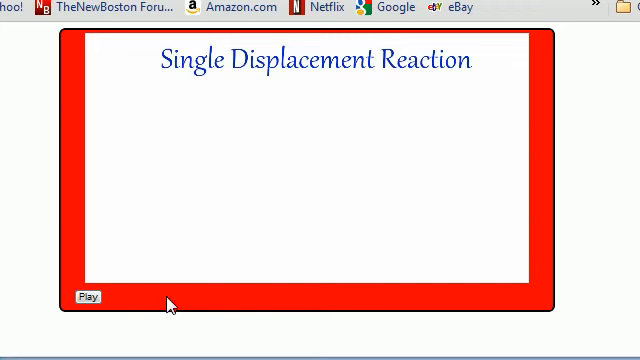
mouse_move(135, 305)
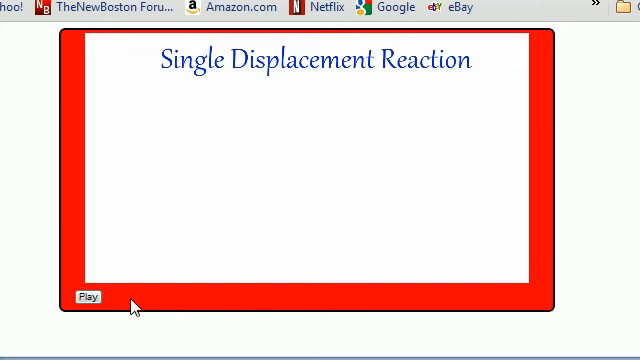
mouse_move(228, 305)
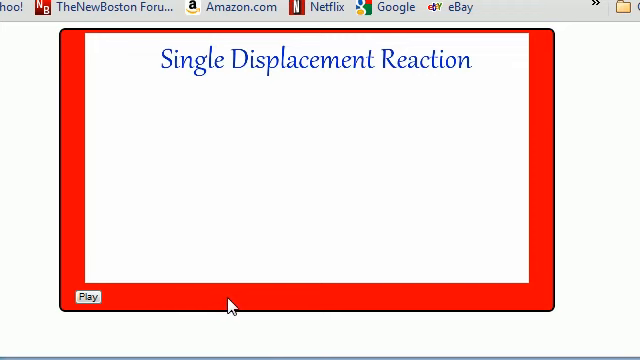
mouse_move(307, 302)
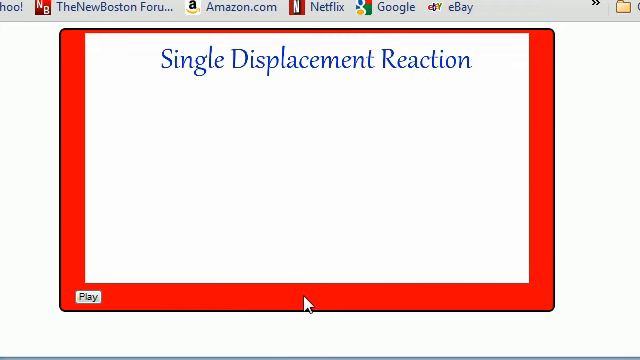
mouse_move(245, 303)
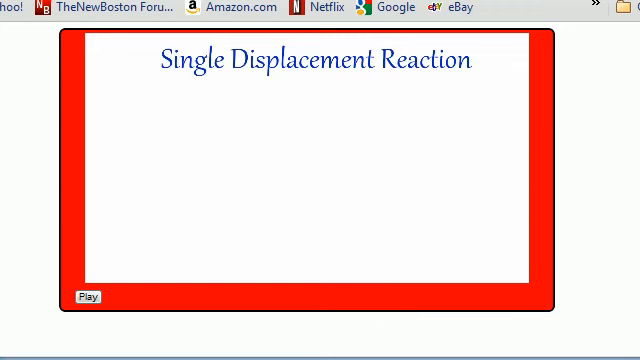
Step: Return from the refreshed Chrome page to main.css in Notepad++
left_click(115, 11)
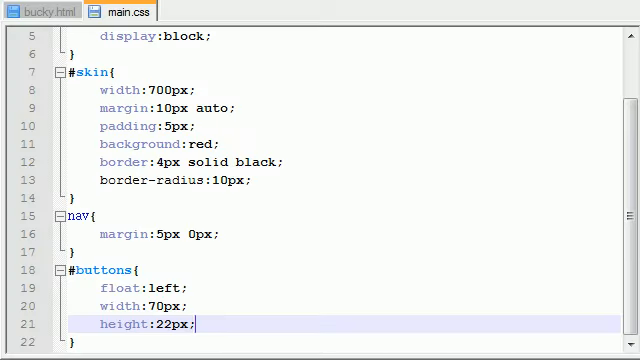